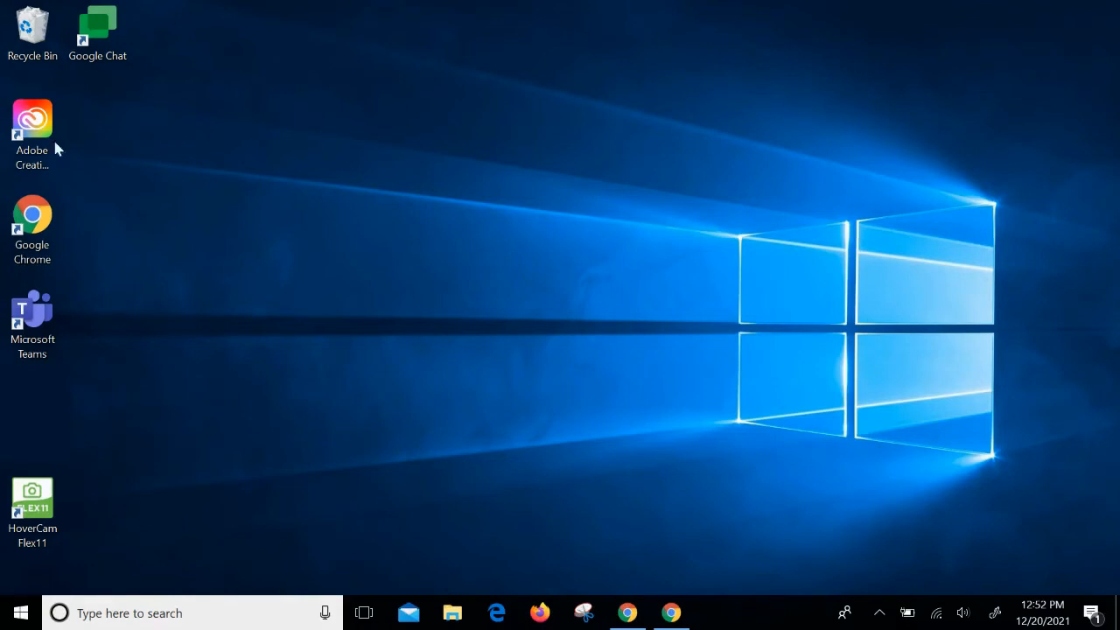
# Launch the Adobe Creative Cloud desktop app from its desktop shortcut.
pyautogui.click(31, 131)
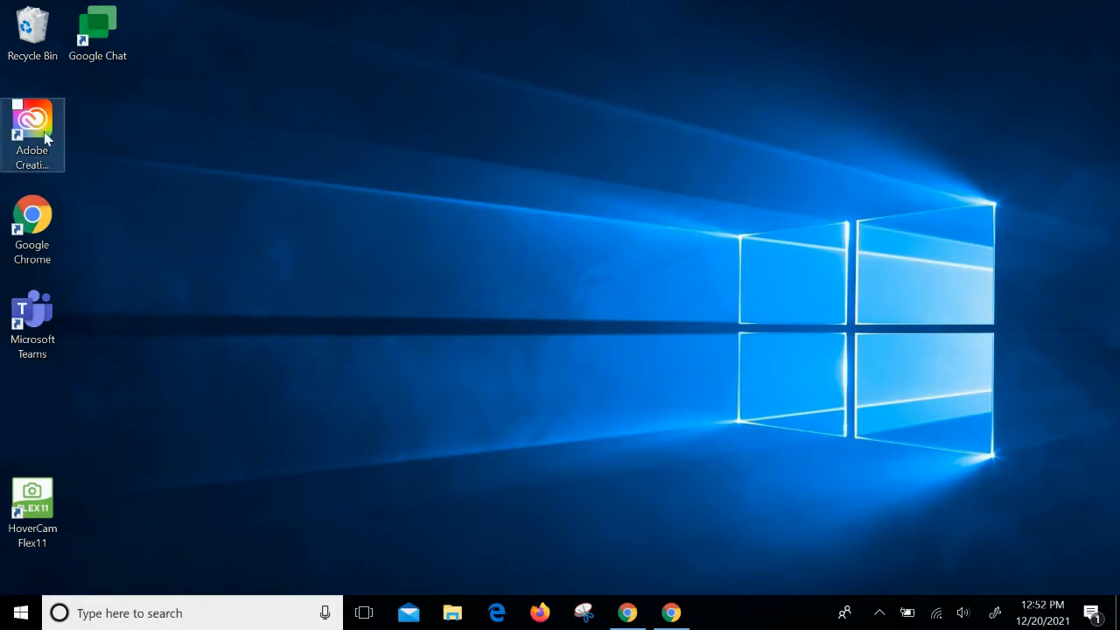
pyautogui.doubleClick(31, 122)
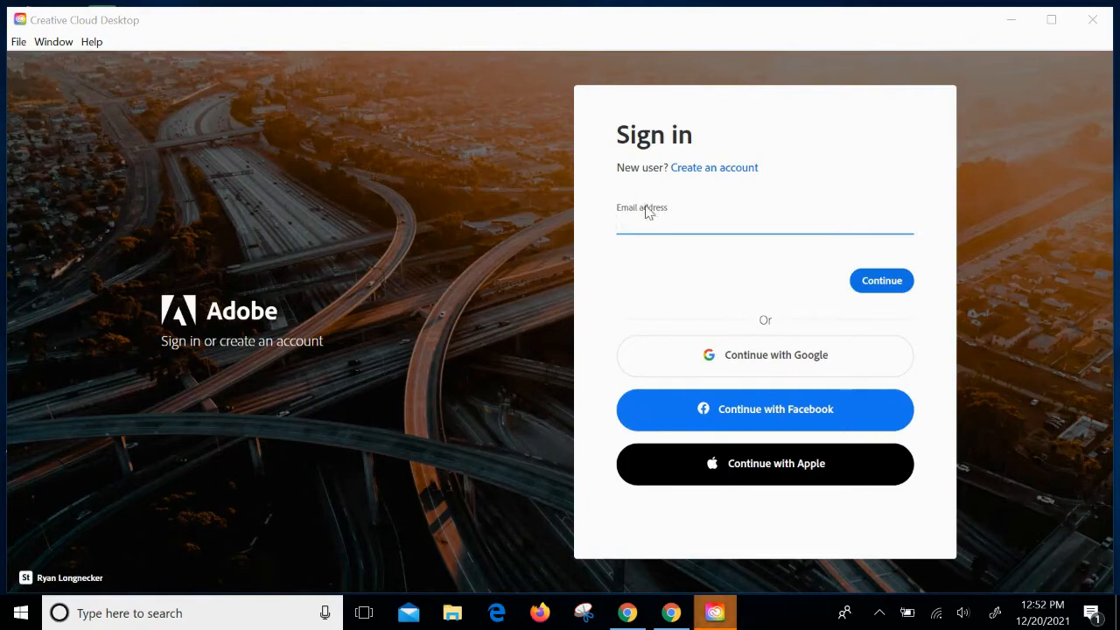
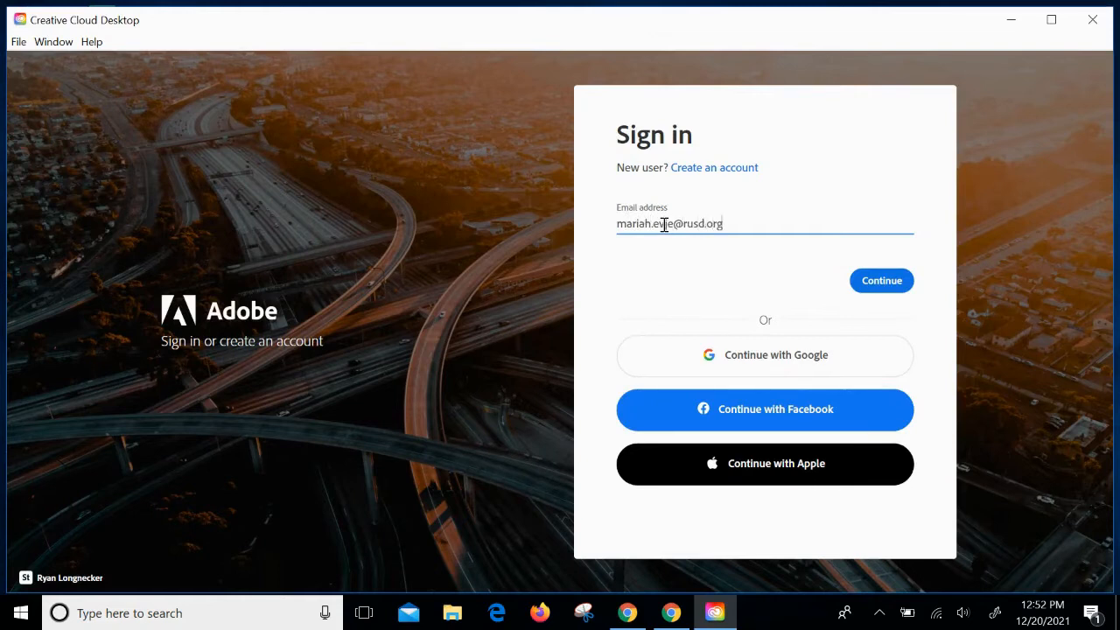
# Enter the school email address ('mariah…usd.org') and continue to sign in.
pyautogui.click(881, 280)
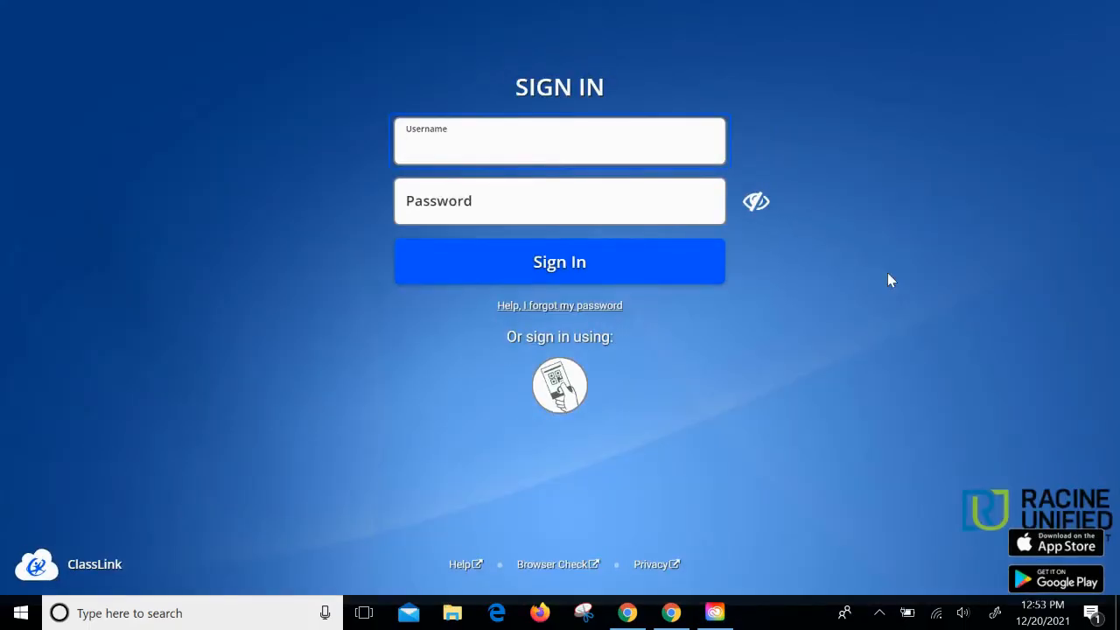
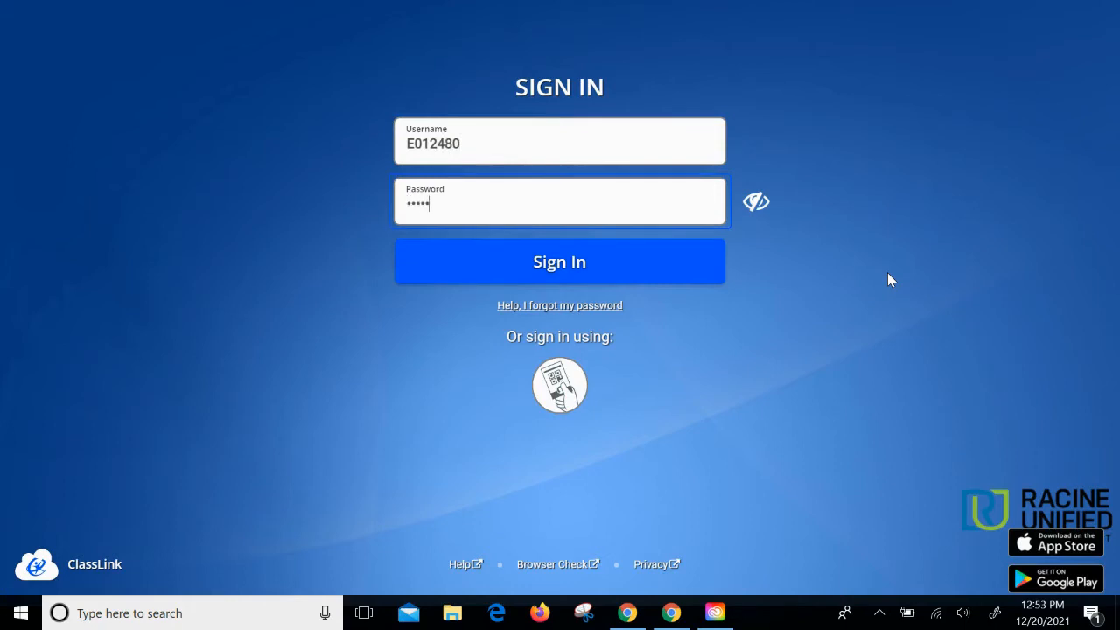
# Sign in to ClassLink with the school username and password.
pyautogui.click(714, 612)
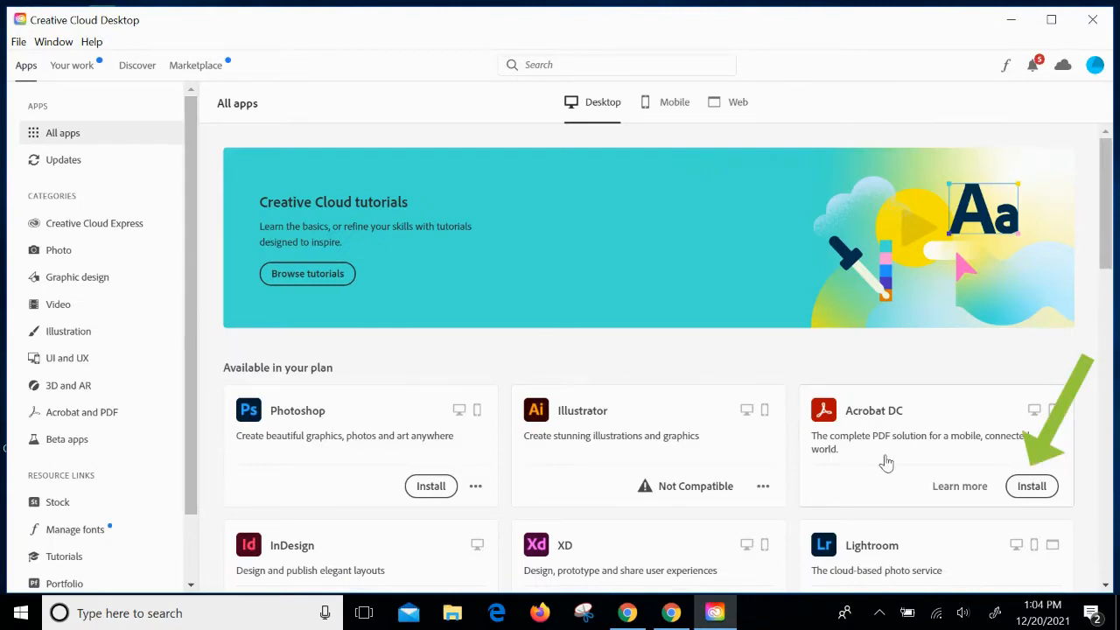
pyautogui.moveTo(1031, 486)
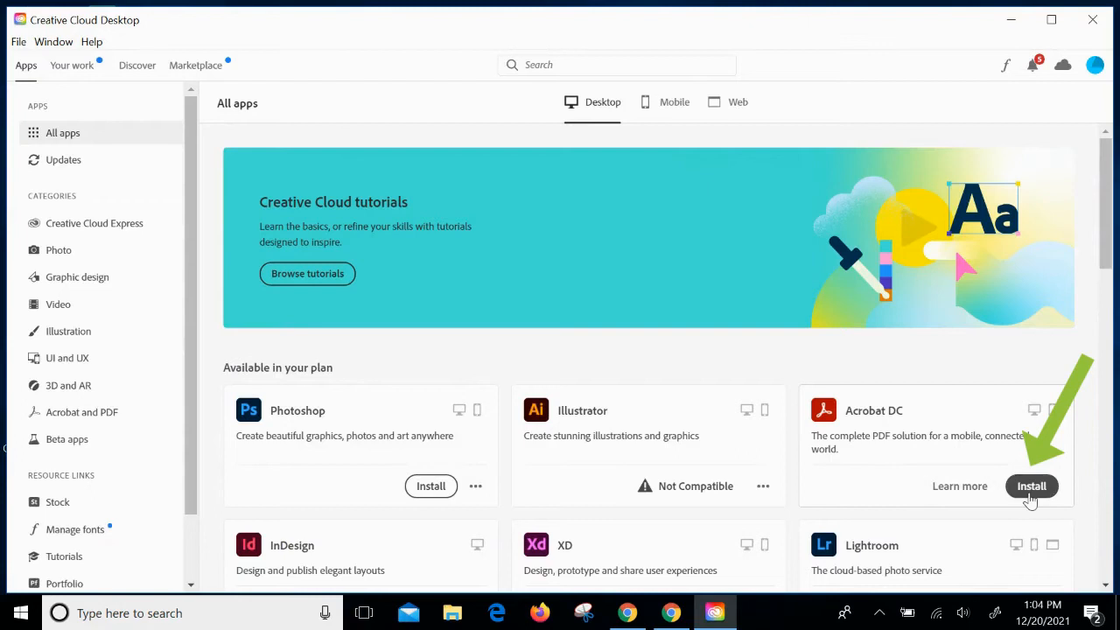
# Install Acrobat DC from the All apps list and acknowledge the installation notice.
pyautogui.click(1030, 486)
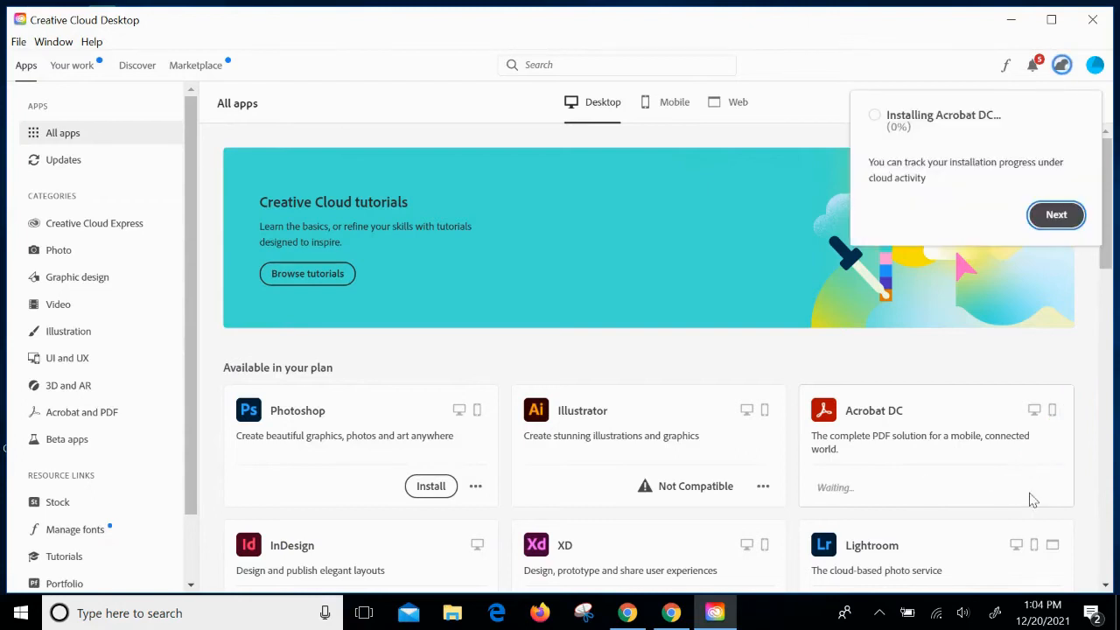
pyautogui.click(1057, 213)
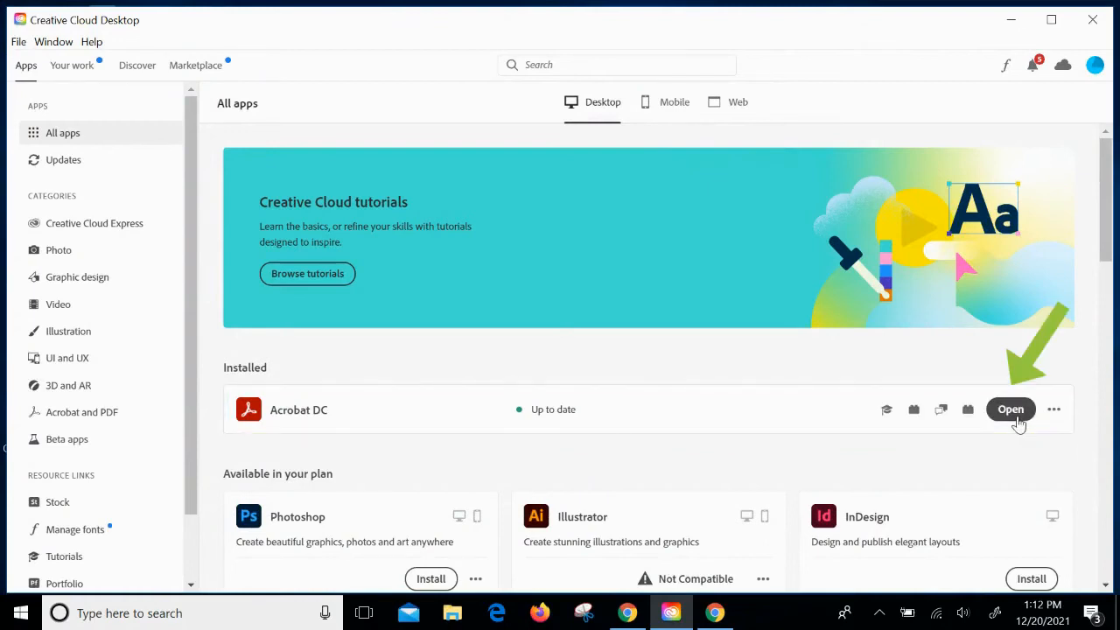
# Launch Acrobat DC from the Installed section of Creative Cloud.
pyautogui.click(1011, 410)
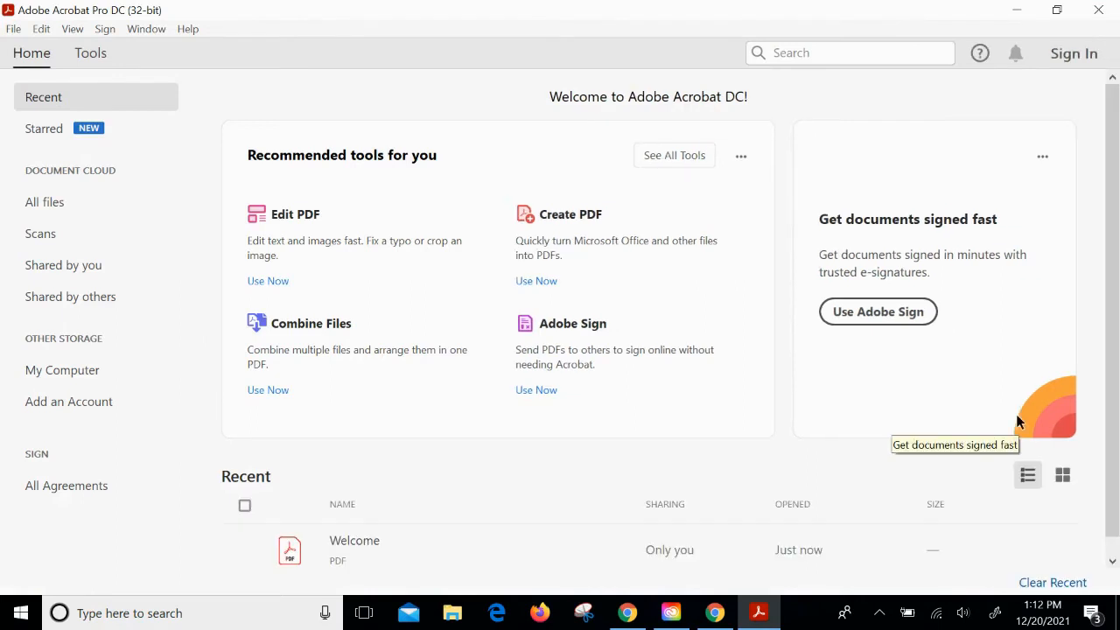
# Dismiss the Welcome to Acrobat Pro DC tour, returning to the Windows desktop.
pyautogui.click(822, 53)
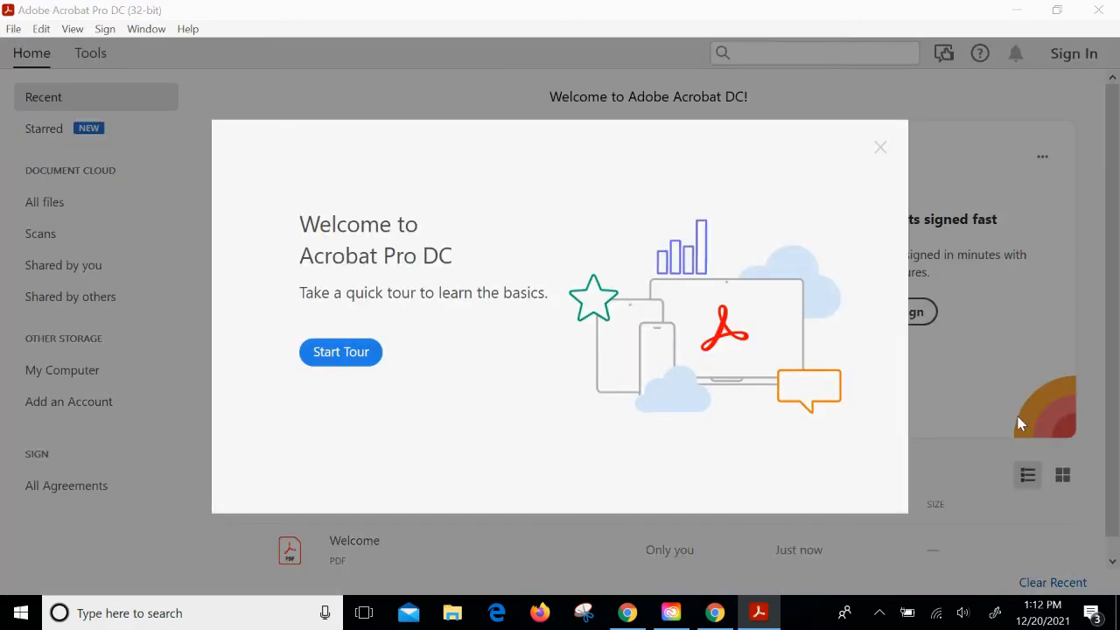
pyautogui.click(879, 147)
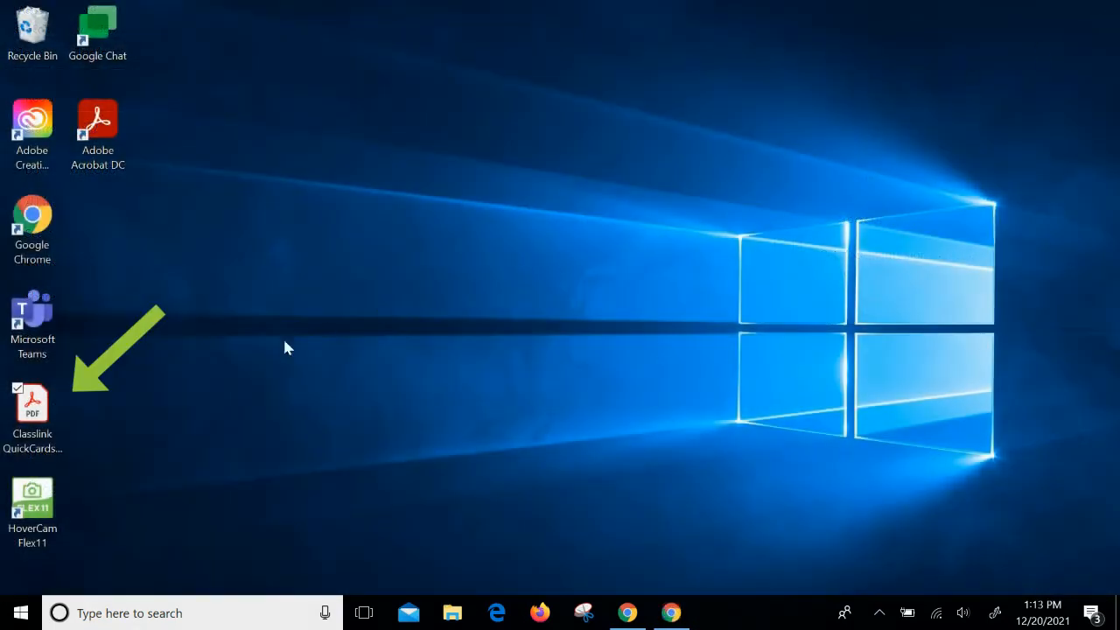
# Open the ClassLink QuickCards PDF from the desktop in Acrobat Pro DC.
pyautogui.click(31, 411)
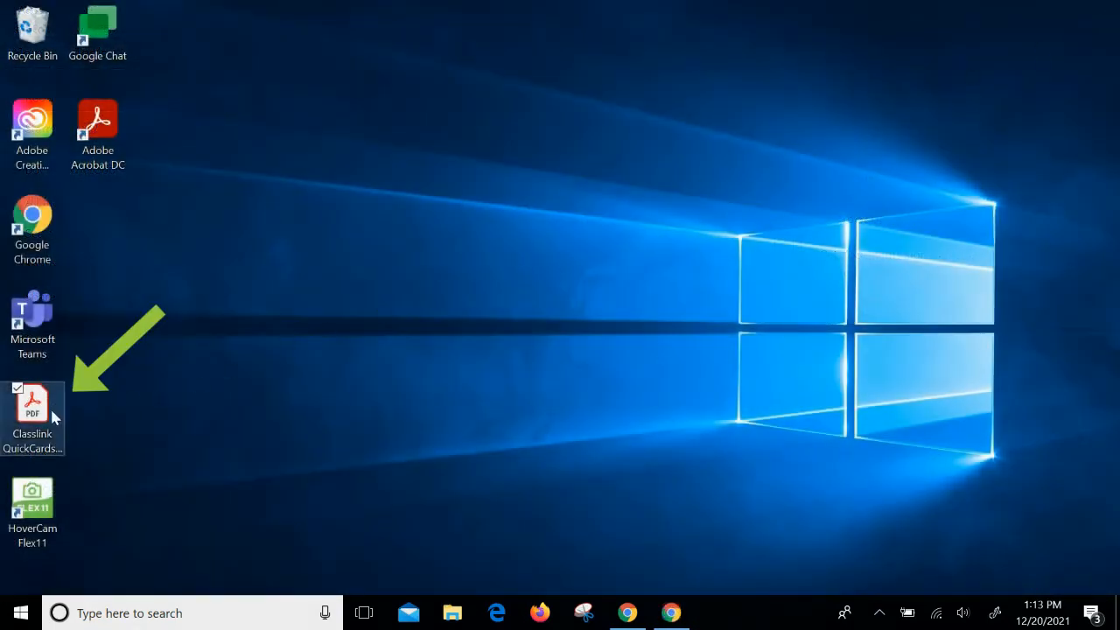
pyautogui.doubleClick(32, 412)
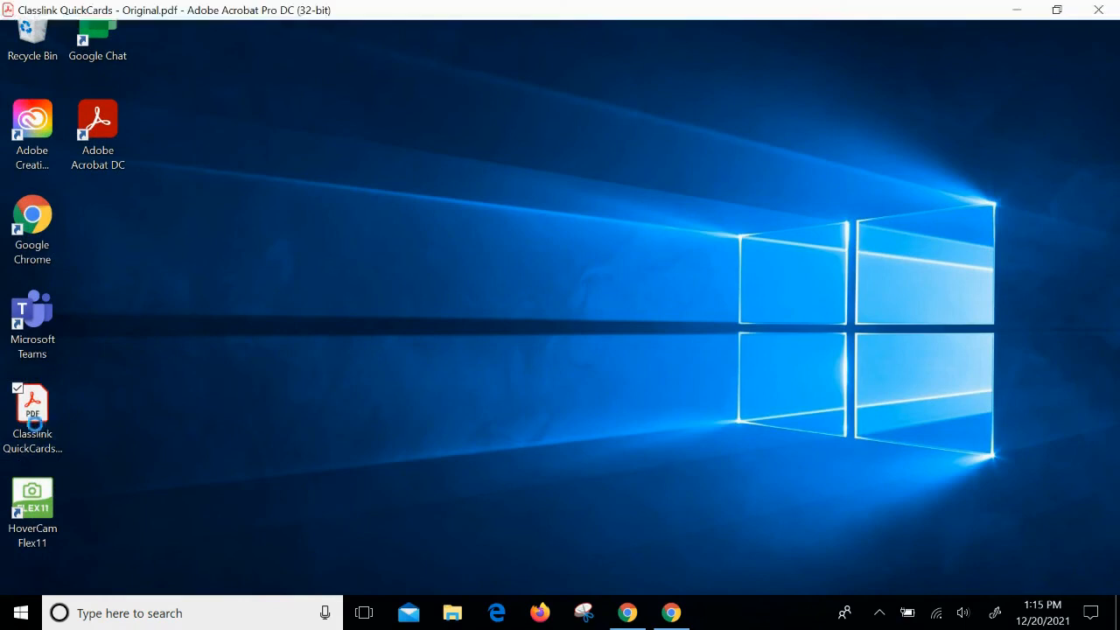
pyautogui.doubleClick(31, 411)
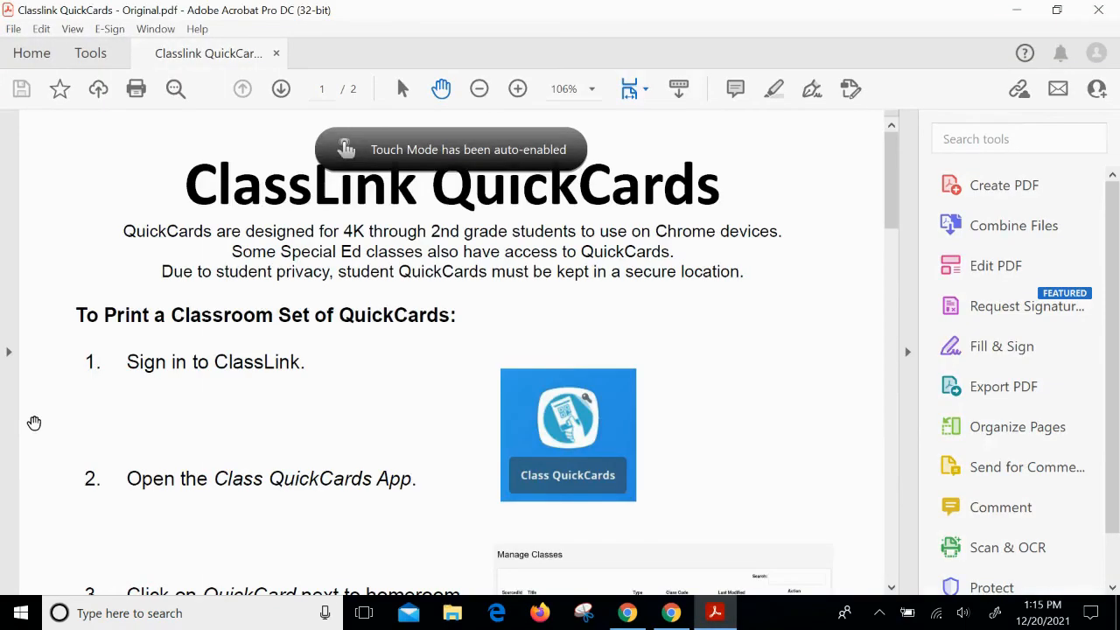